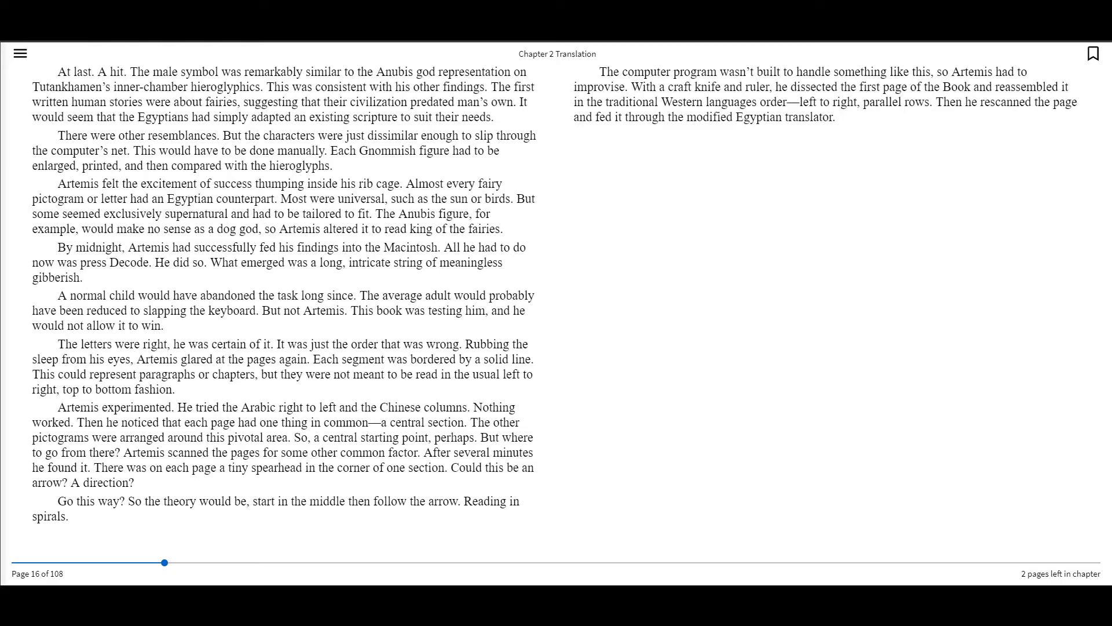
mouse_move(1078, 53)
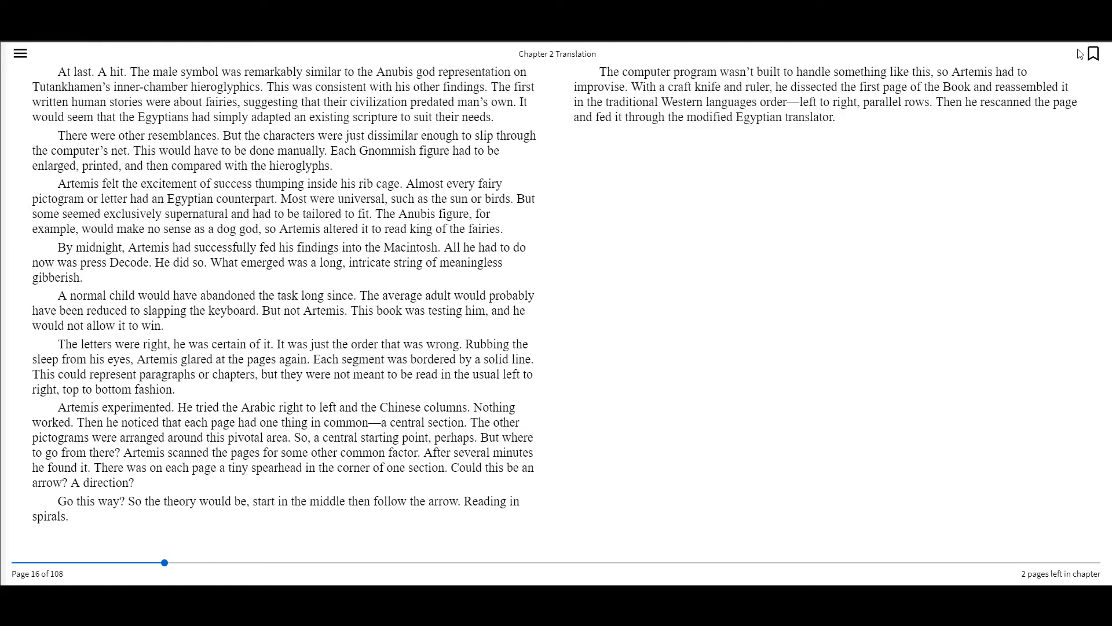